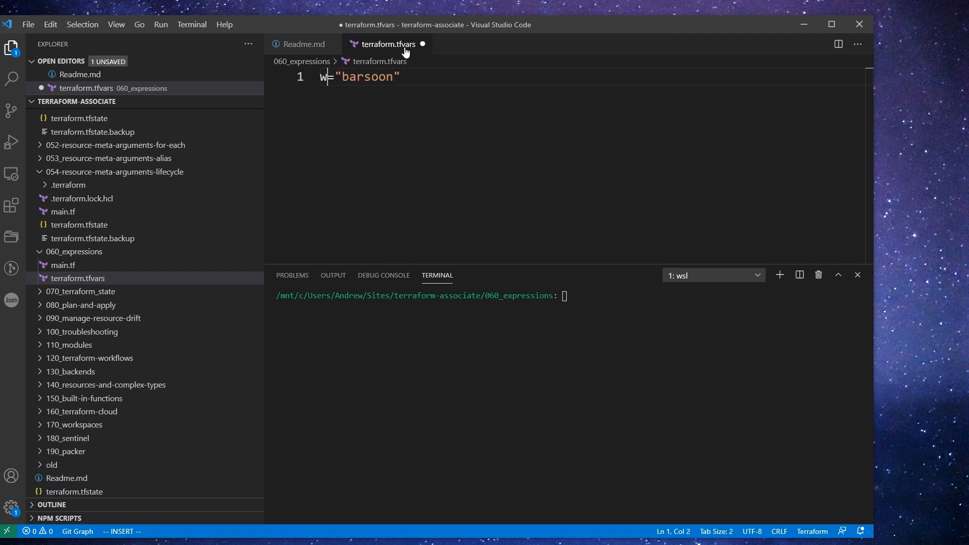
# Step: Define worlds = ["barsoon","jasoom","sasoom","cosoom"] in terraform.tfvars and save with :w
pyautogui.write('orls')
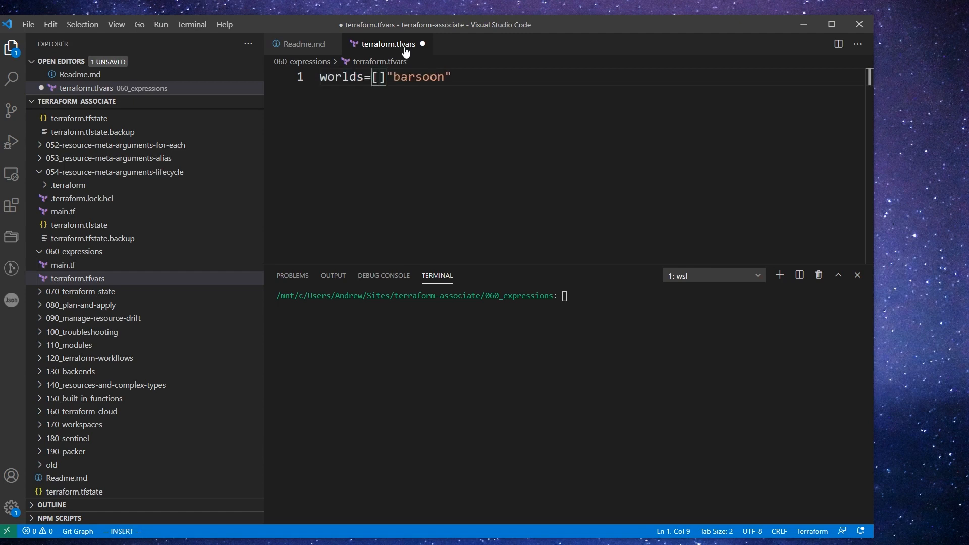
pyautogui.press('Escape')
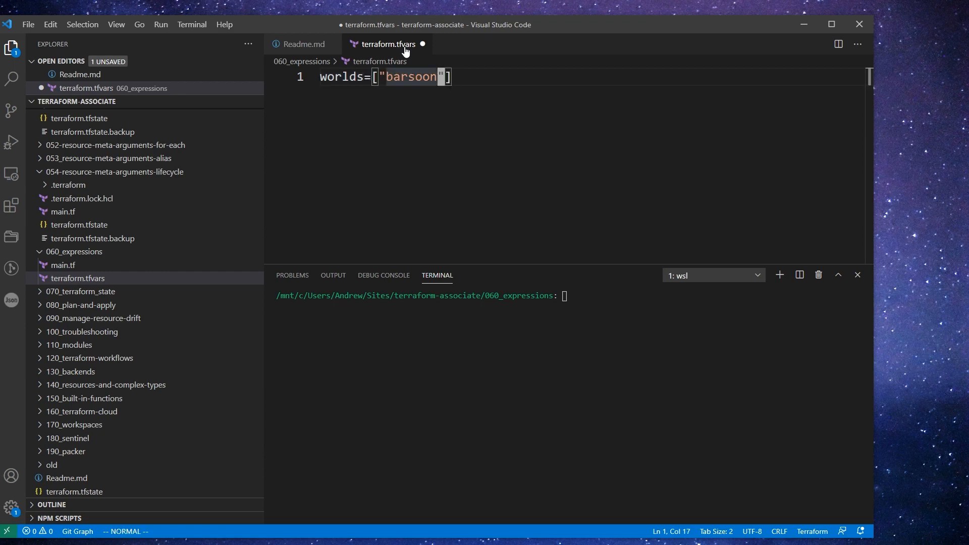
pyautogui.write(',"j"')
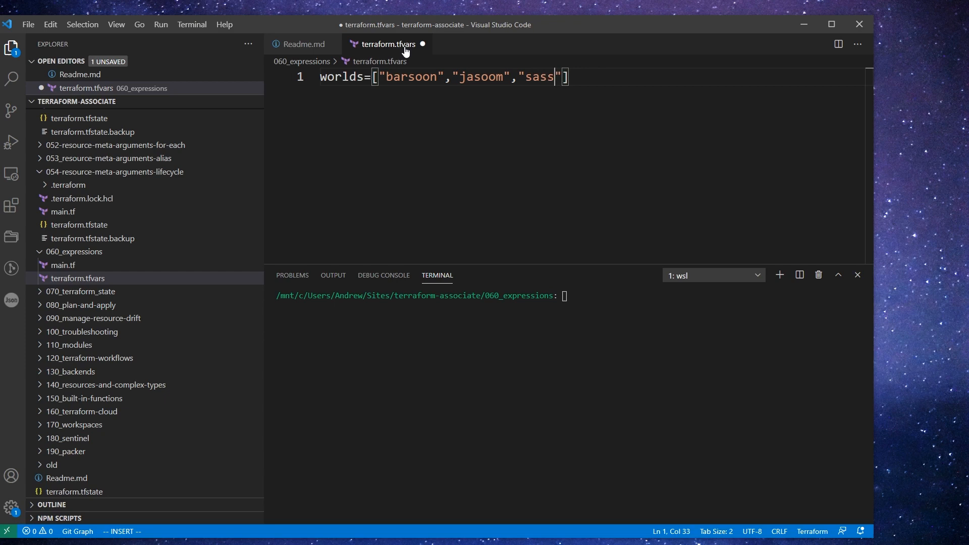
pyautogui.write('om')
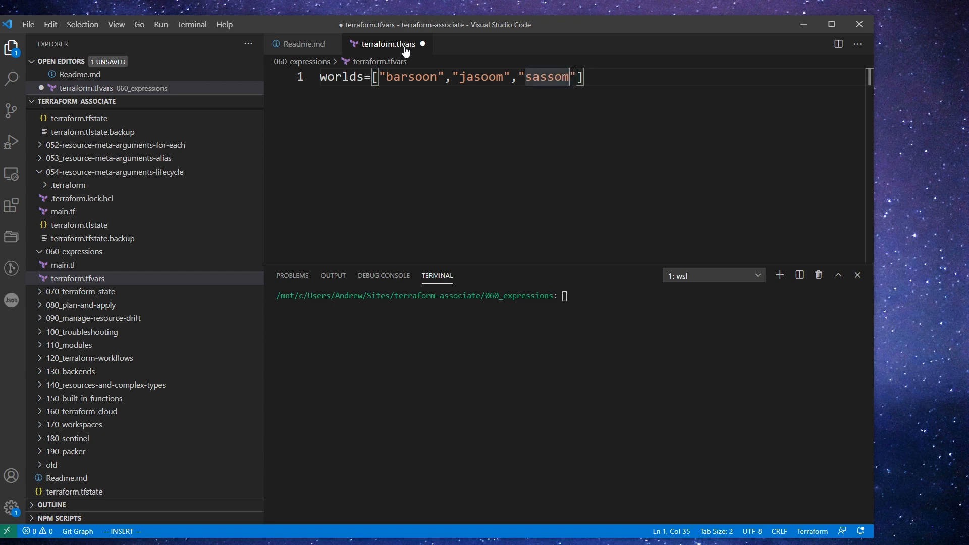
pyautogui.press('Backspace')
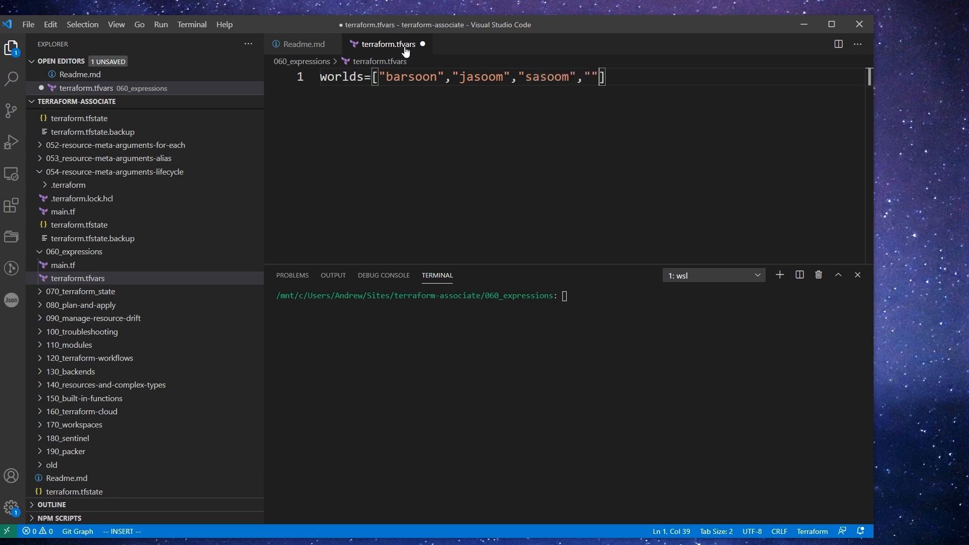
pyautogui.write('cosoom')
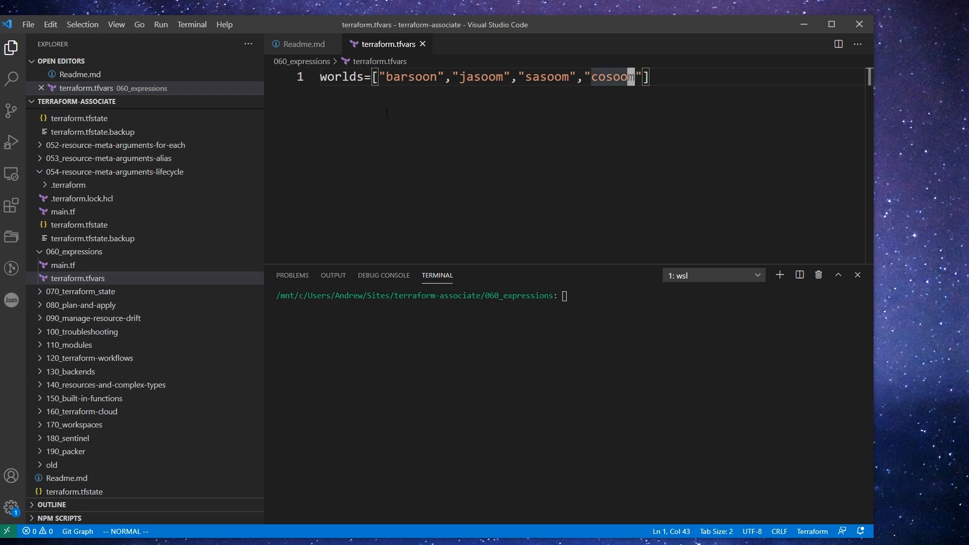
# Step: Complete the worlds variable's type in main.tf, save, and return to terraform.tfvars
pyautogui.click(62, 265)
pyautogui.write('type =')
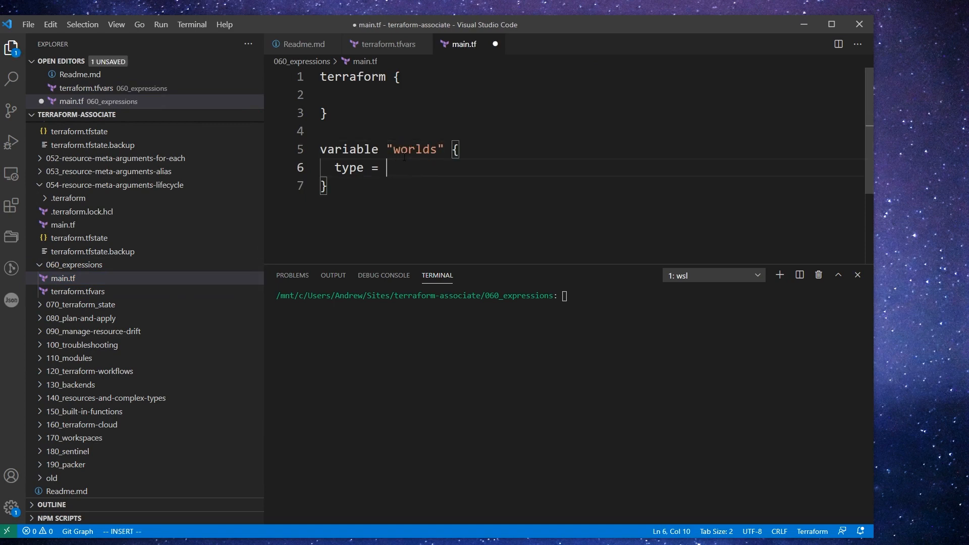
pyautogui.click(385, 43)
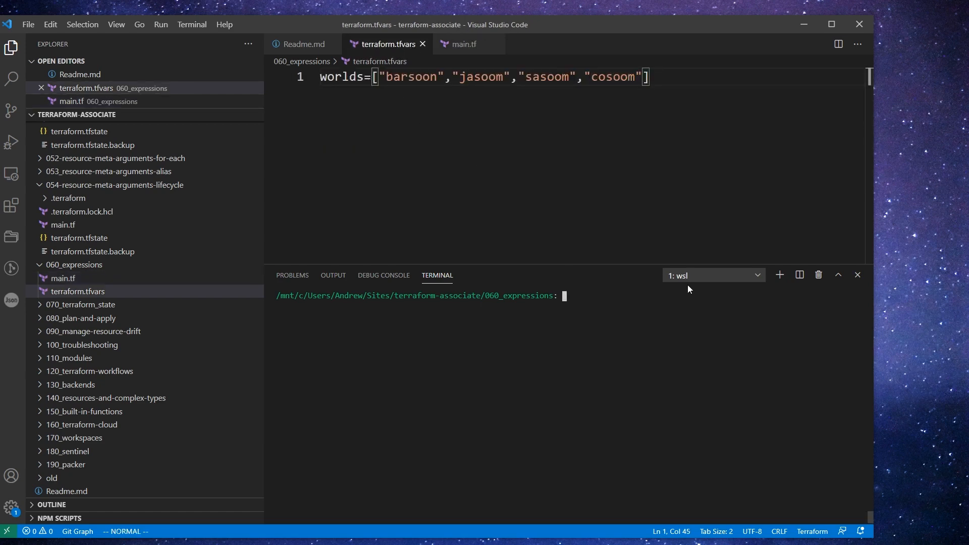
# Step: Run terraform console and evaluate [for w in var.worlds : upper(w)] to uppercase every world
pyautogui.write('terraform cloud')
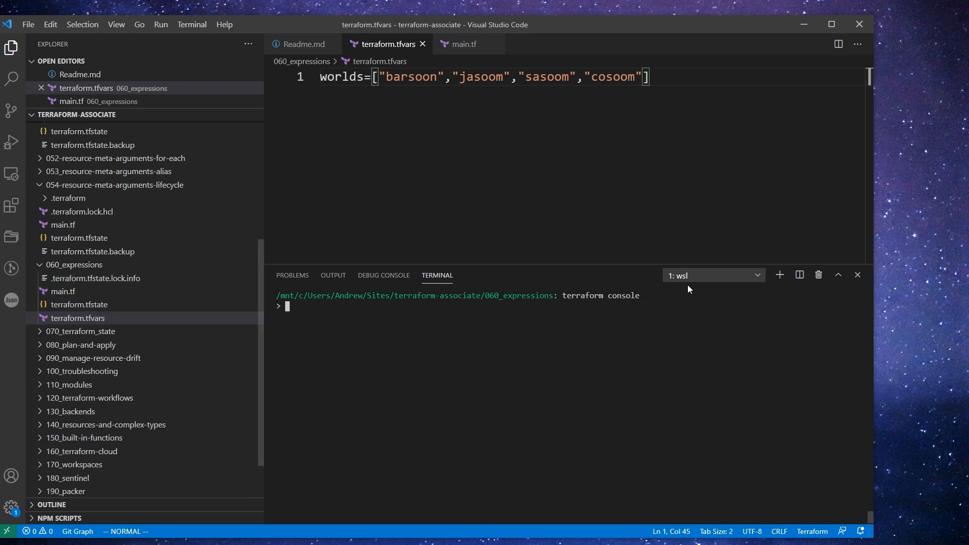
pyautogui.write('[for')
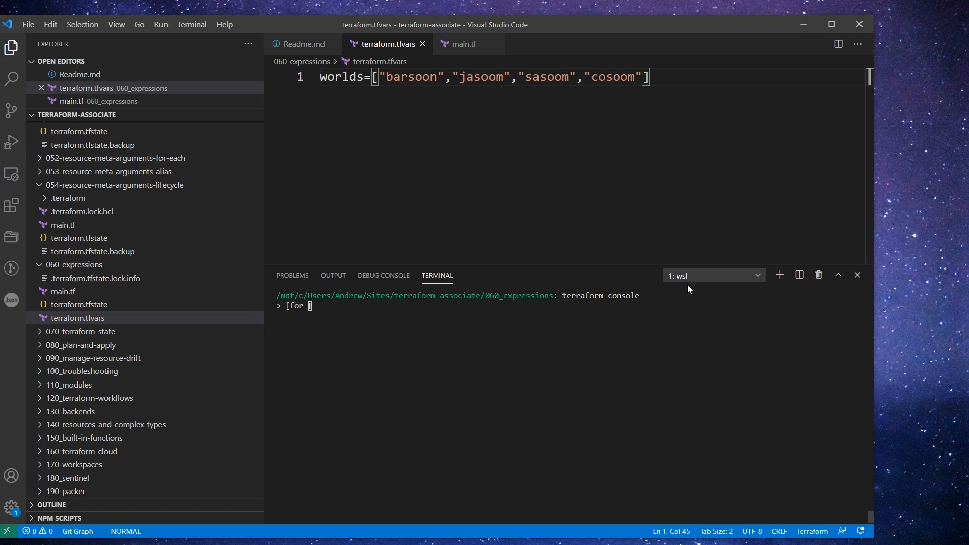
pyautogui.write('w in var')
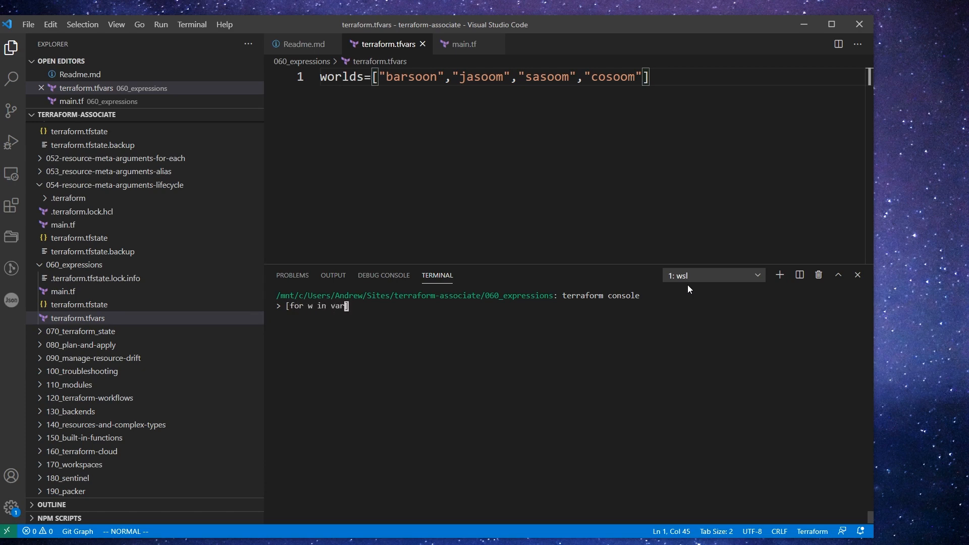
pyautogui.write('.worlds')
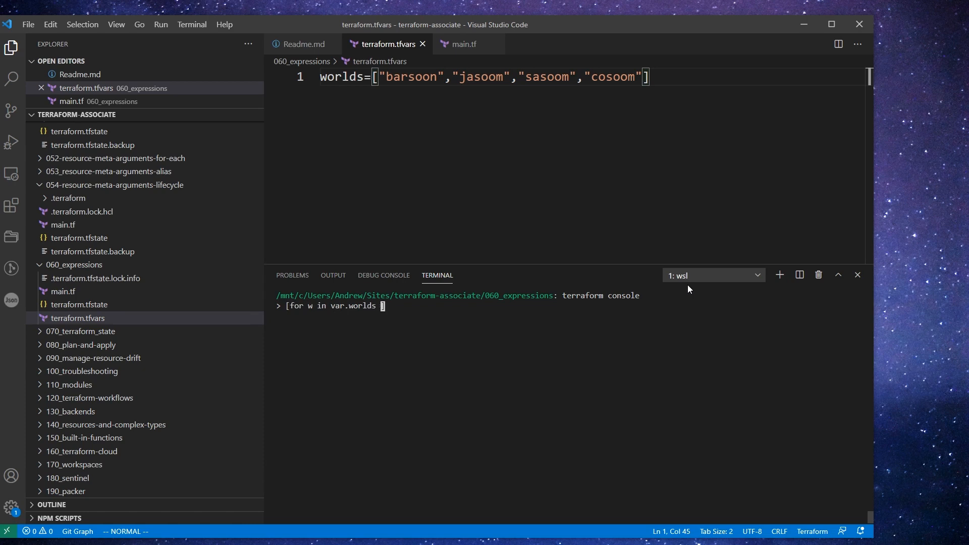
pyautogui.write('}')
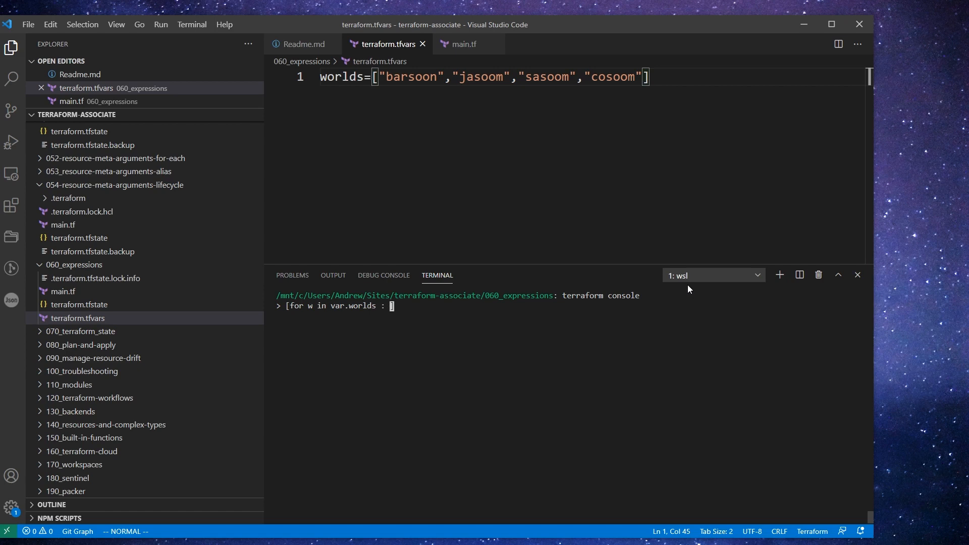
pyautogui.write('upper()')
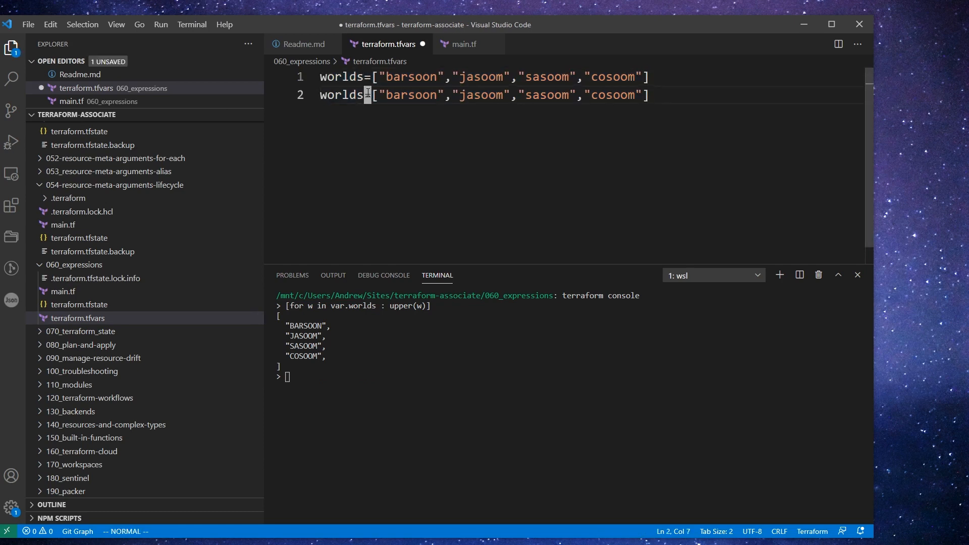
# Step: Add worlds_map = { barsoon: mars, jasoom: earth, sasoom: jupiter, cosoom: venus } and save
pyautogui.write('_index')
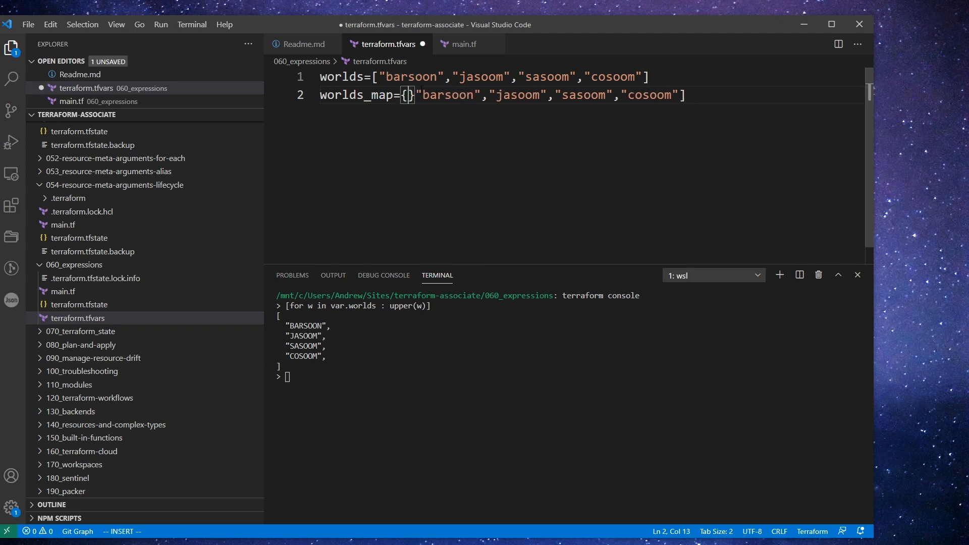
pyautogui.press('Enter')
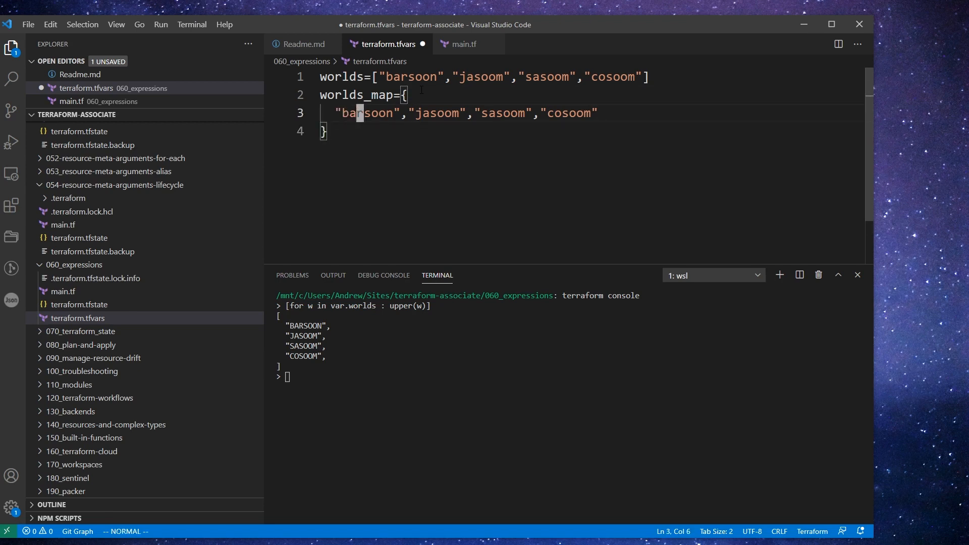
pyautogui.write(': "')
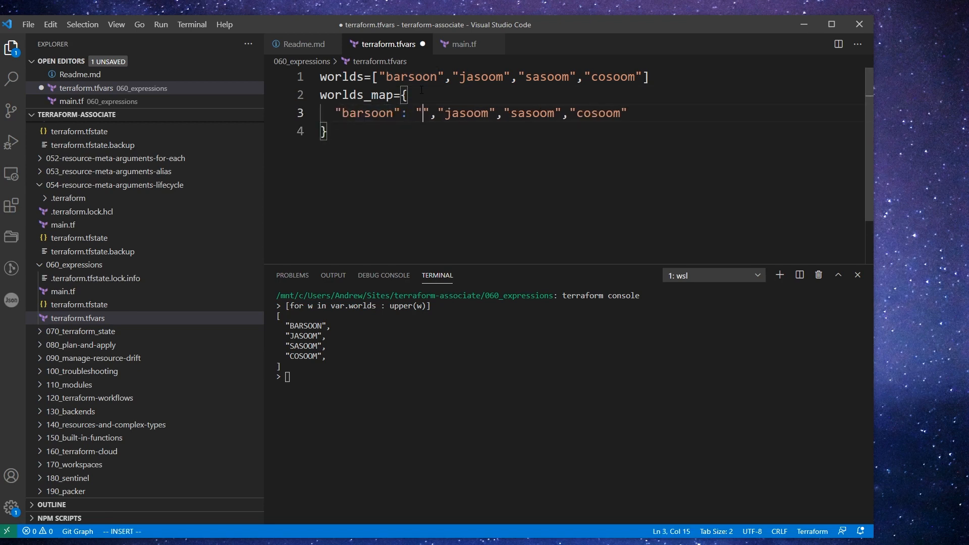
pyautogui.write('earth",')
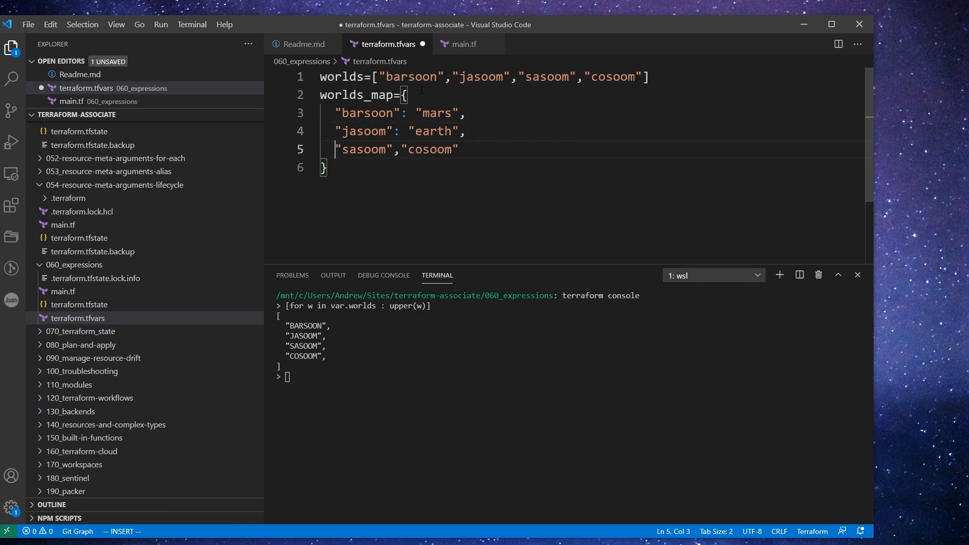
pyautogui.write(': "jupiter"')
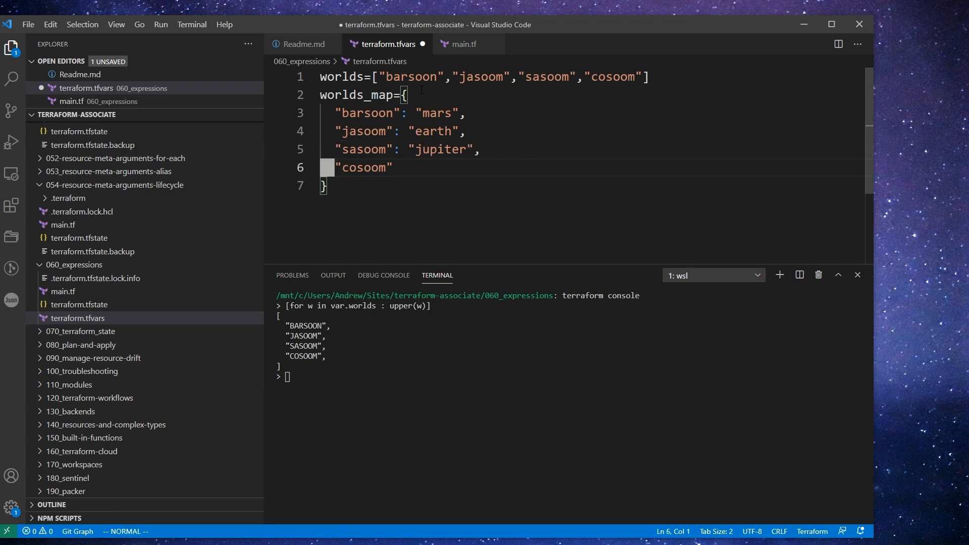
pyautogui.write(': "venus"')
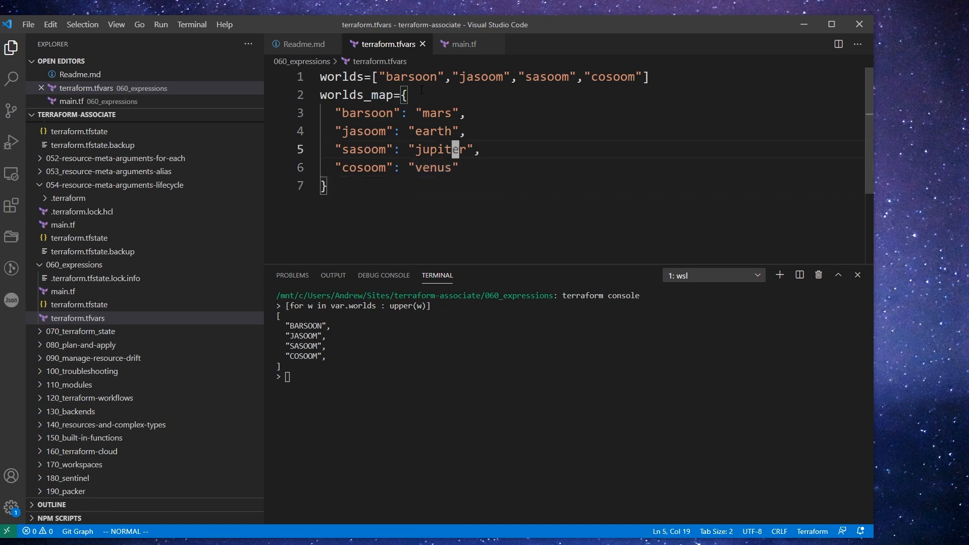
# Step: Declare variable "worlds_map" with type = map in main.tf, save, and return to the console
pyautogui.click(465, 43)
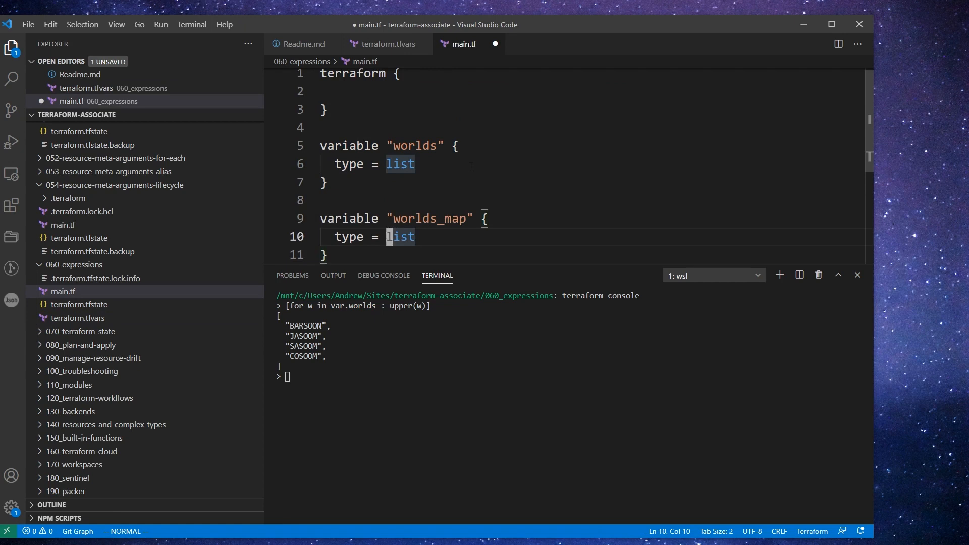
pyautogui.write('map')
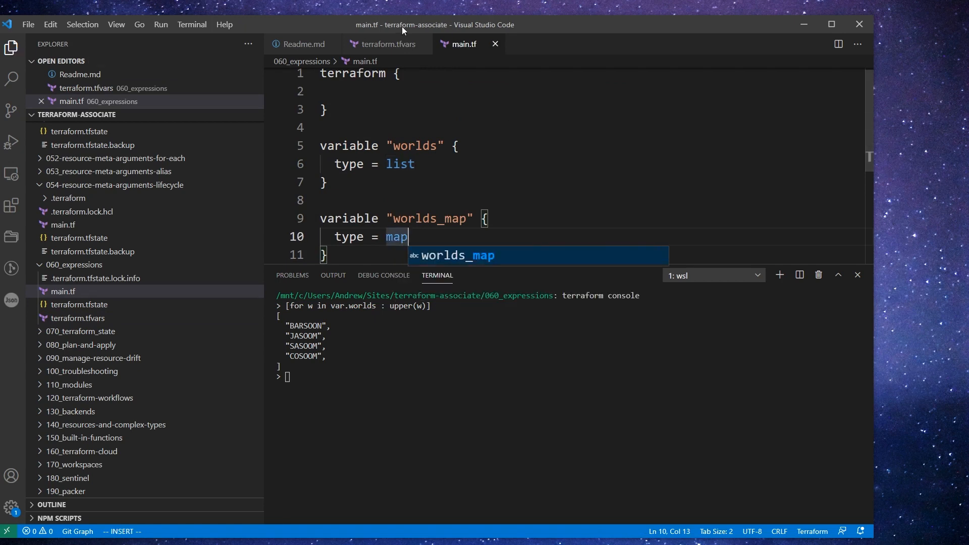
pyautogui.click(386, 44)
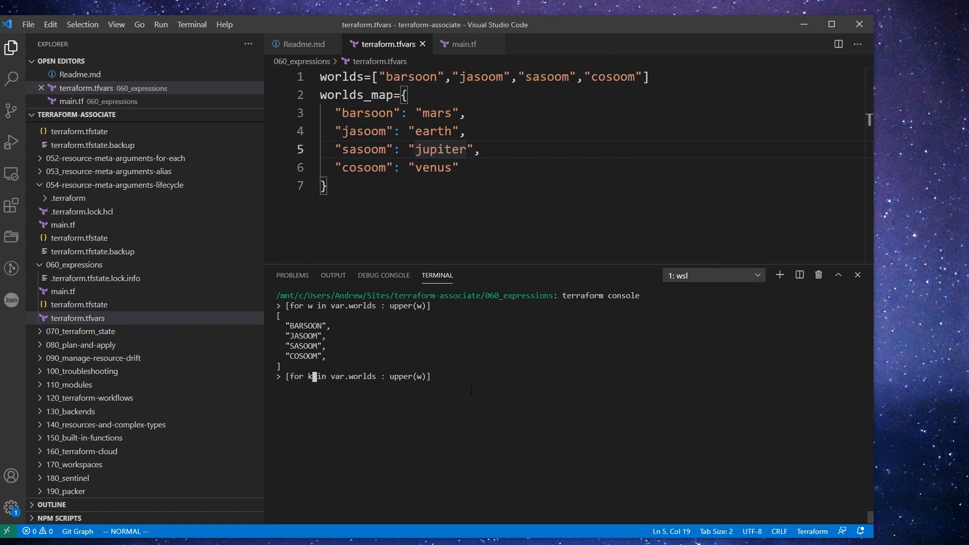
# Step: Evaluate [for k,v in var.worlds_map : upper(v)], getting the undeclared worlds_map variable error
pyautogui.write(',v')
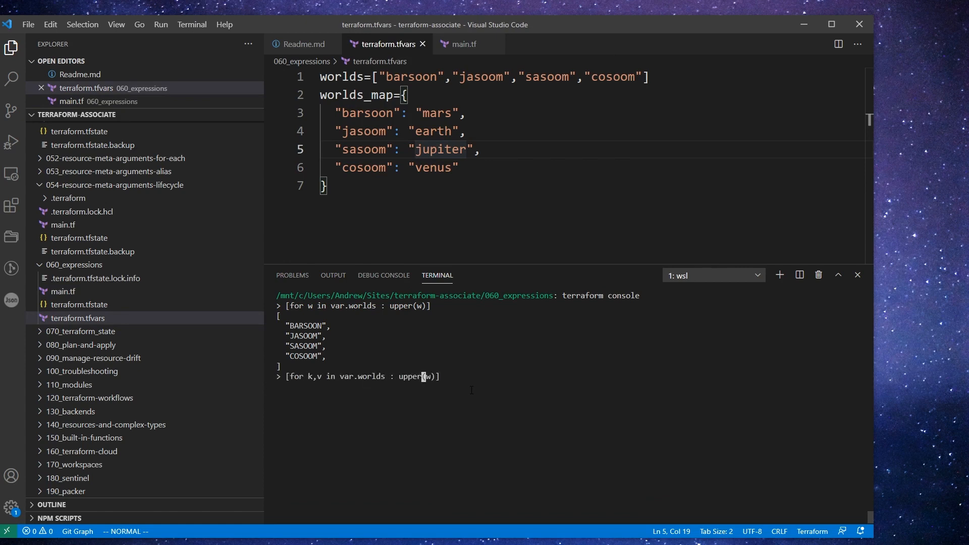
pyautogui.press('Backspace')
pyautogui.write('k')
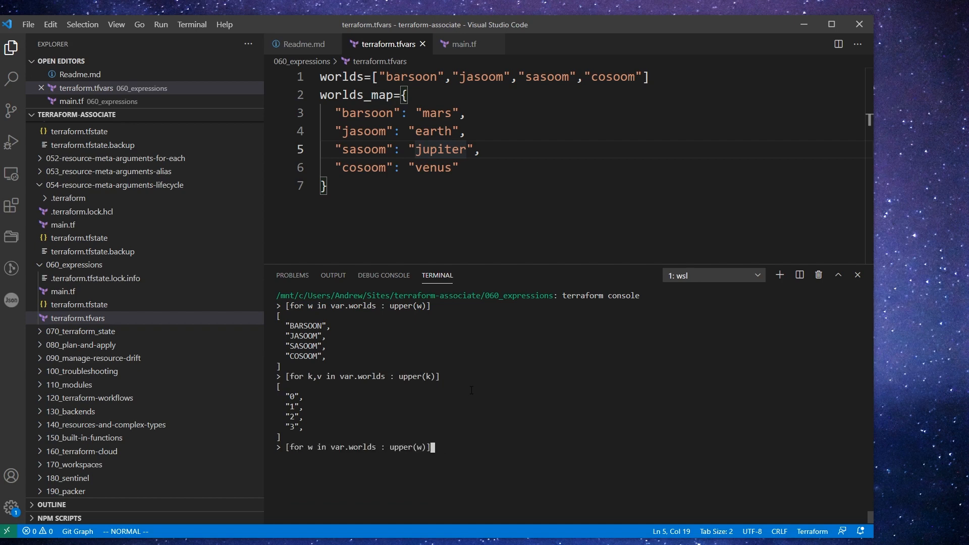
pyautogui.write('[for k,v in var.worlds : upper(v)]')
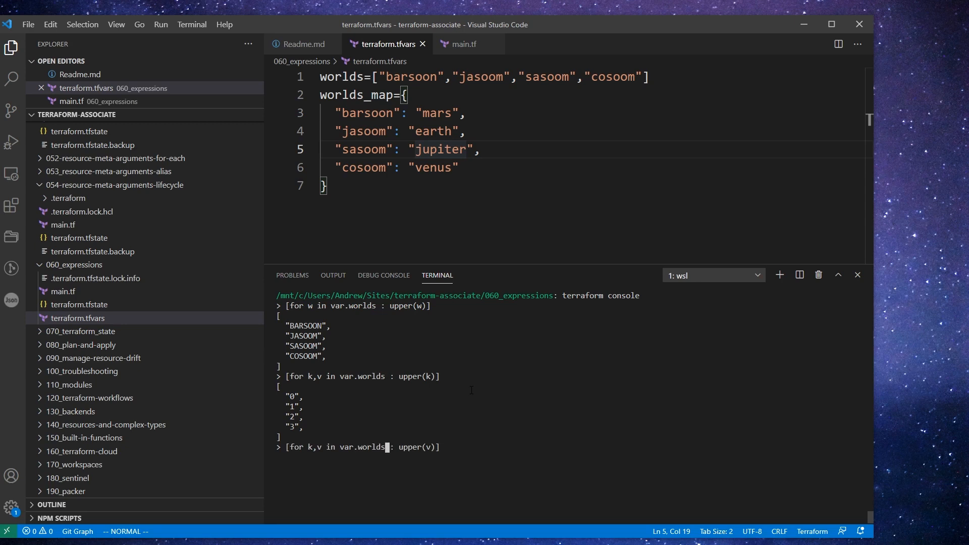
pyautogui.write('_map')
pyautogui.write('EOT')
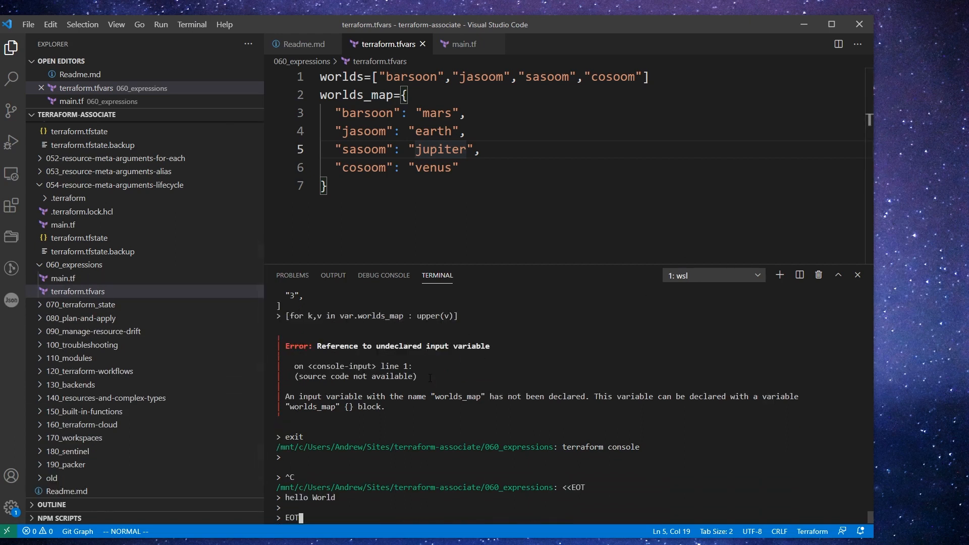
# Step: Restart terraform console and list worlds_map values uppercased with upper(v), then keys with upper(k)
pyautogui.write('terraform console')
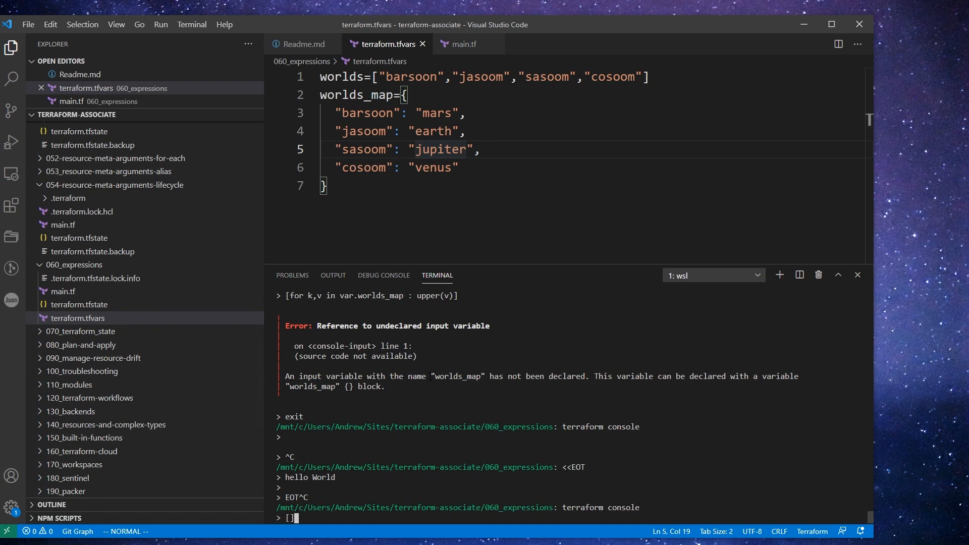
pyautogui.write('[for k,v')
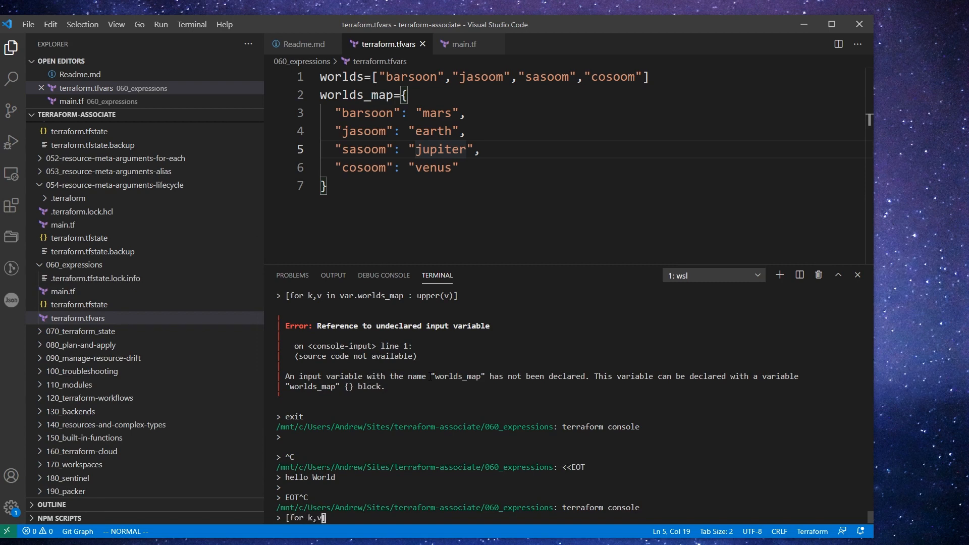
pyautogui.write('in var.wro')
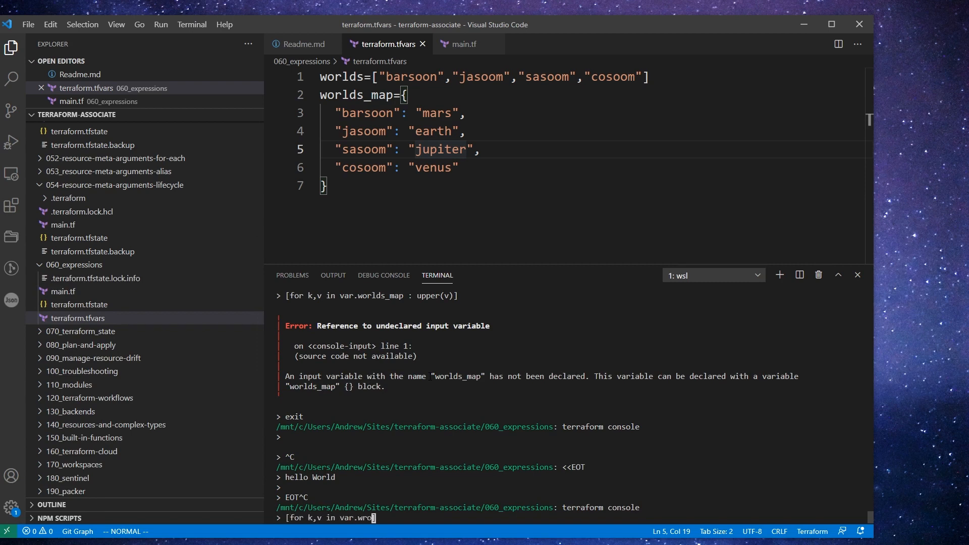
pyautogui.write('lds_map')
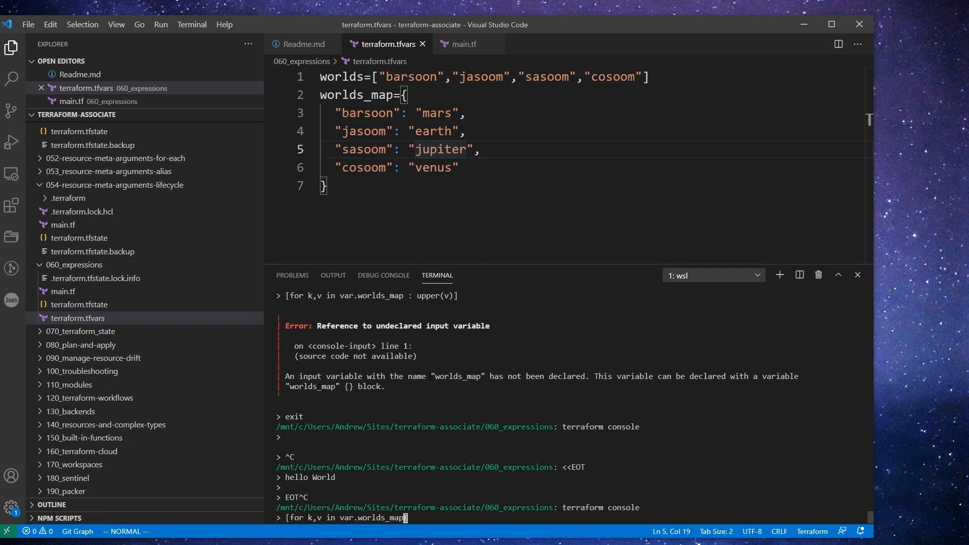
pyautogui.write(': upper()')
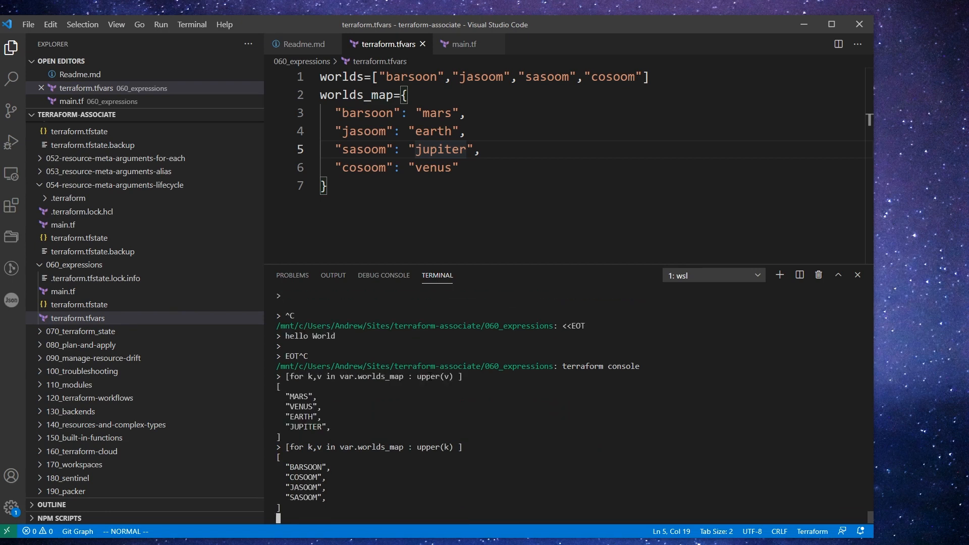
pyautogui.write('[for k,v in var.worlds : upper(k) ]')
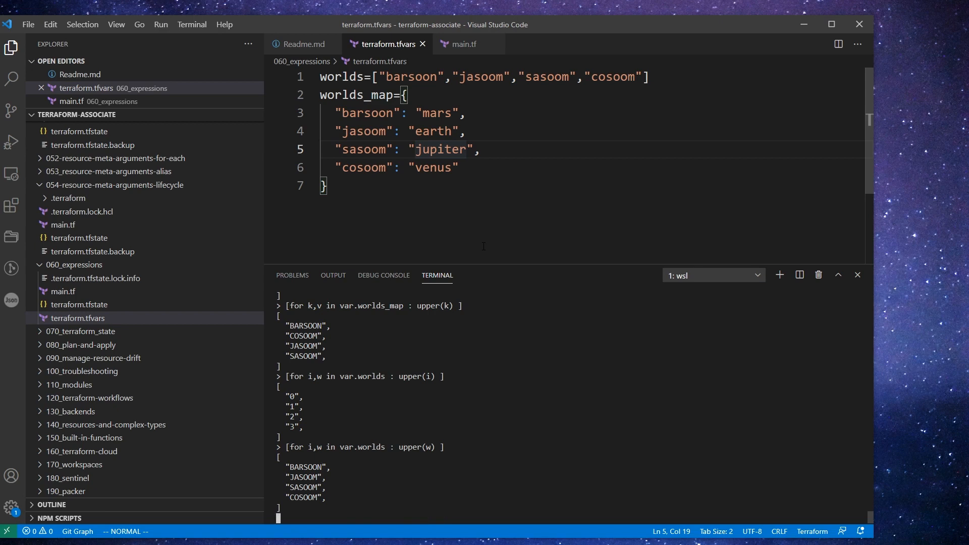
# Step: Evaluate {for i,w in var.worlds : "${i}" => upper(w) }, correcting = to => after the error
pyautogui.write('{for i,w in var.worlds : upper(w)')
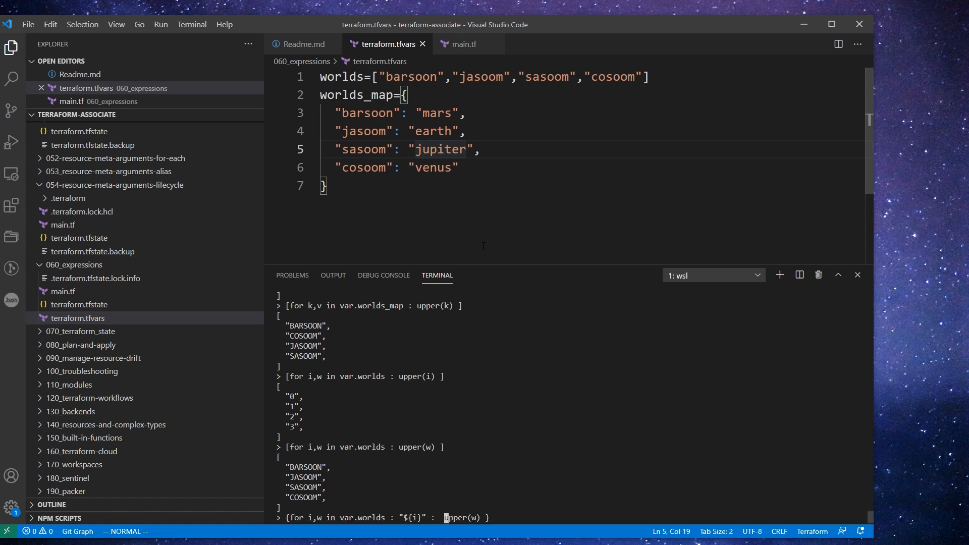
pyautogui.press('Return')
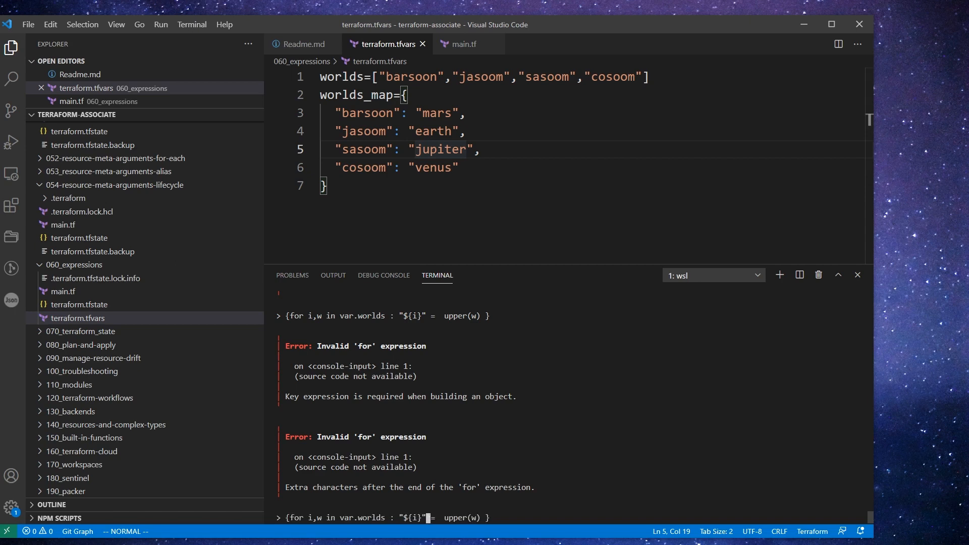
pyautogui.write('=>')
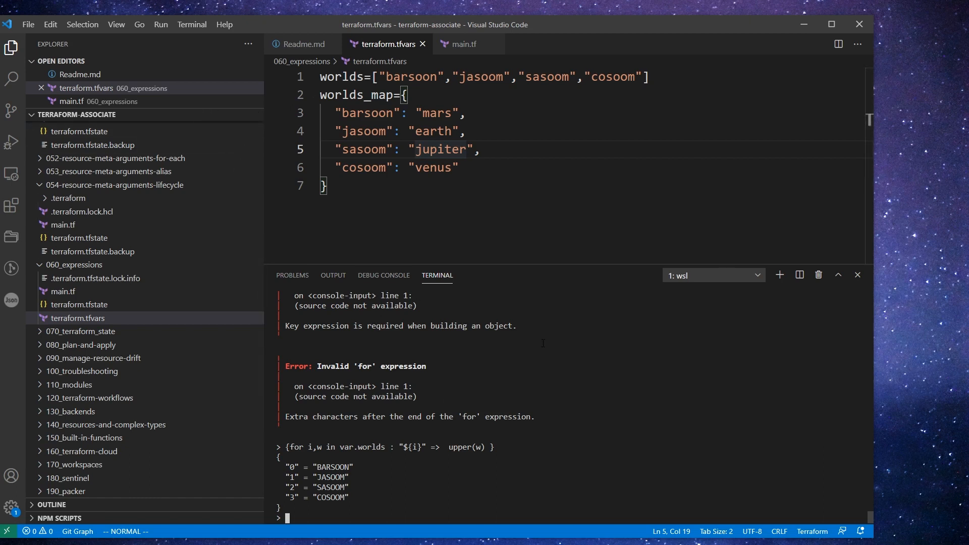
pyautogui.click(304, 43)
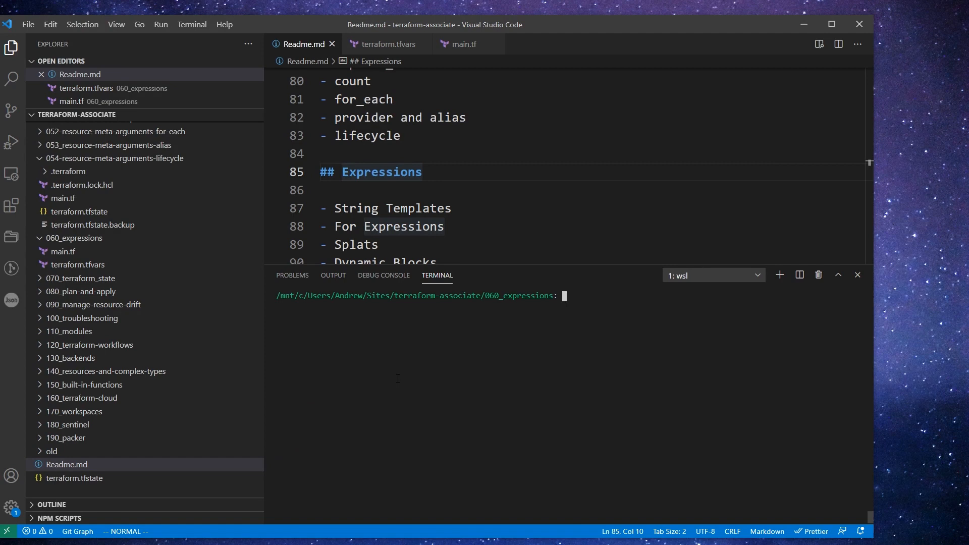
# Step: Start a fresh terraform console and draft [for k,v in var.worlds_map : upper(k) if v = ], checking terraform.tfvars
pyautogui.write('terraform console')
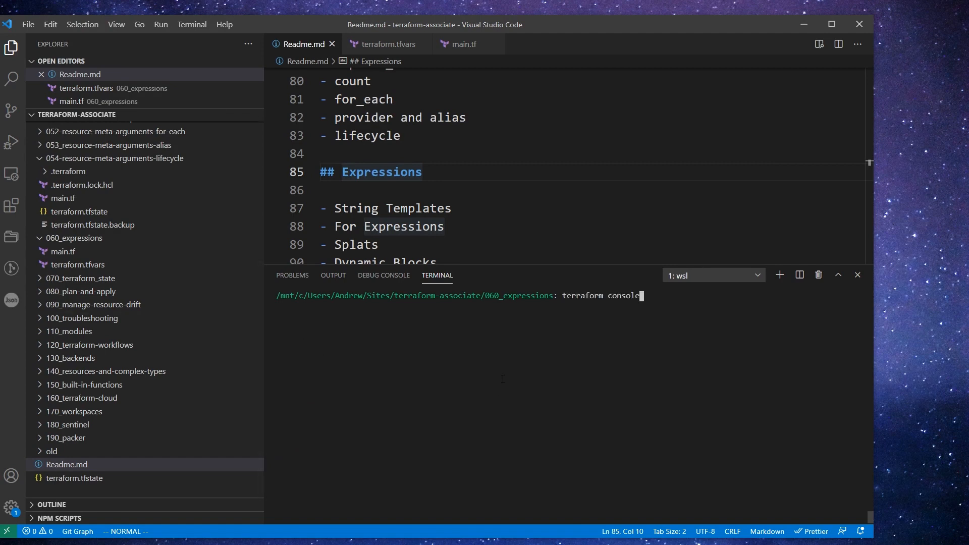
pyautogui.press('Enter')
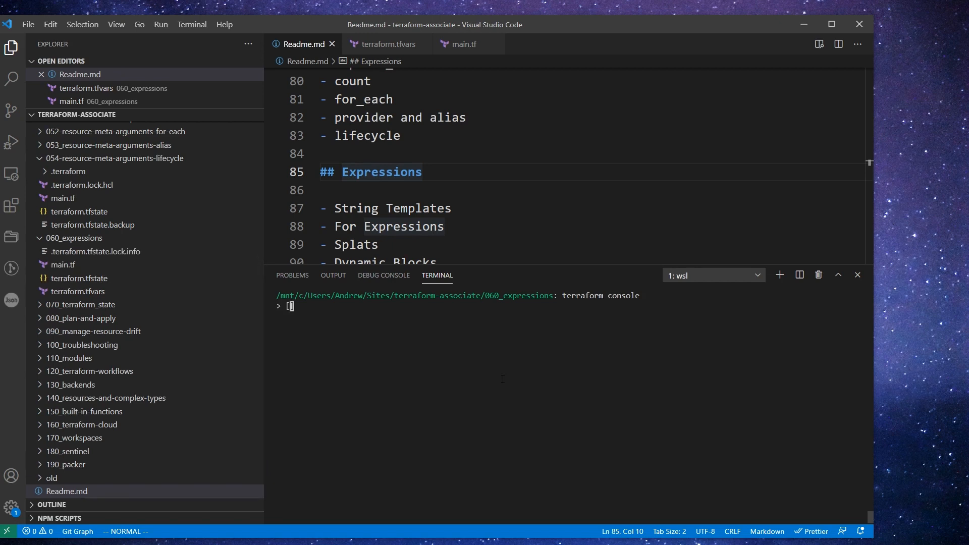
pyautogui.write('for')
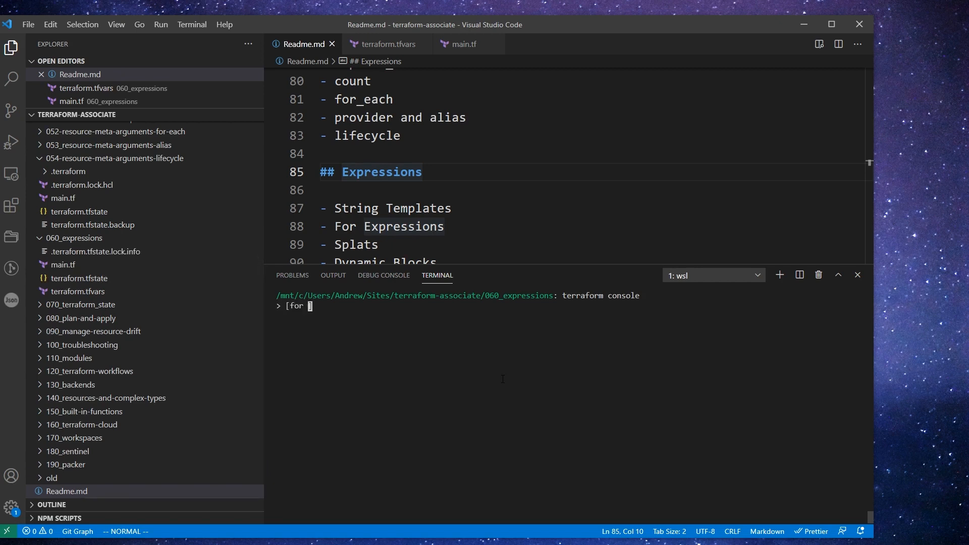
pyautogui.write('k,v')
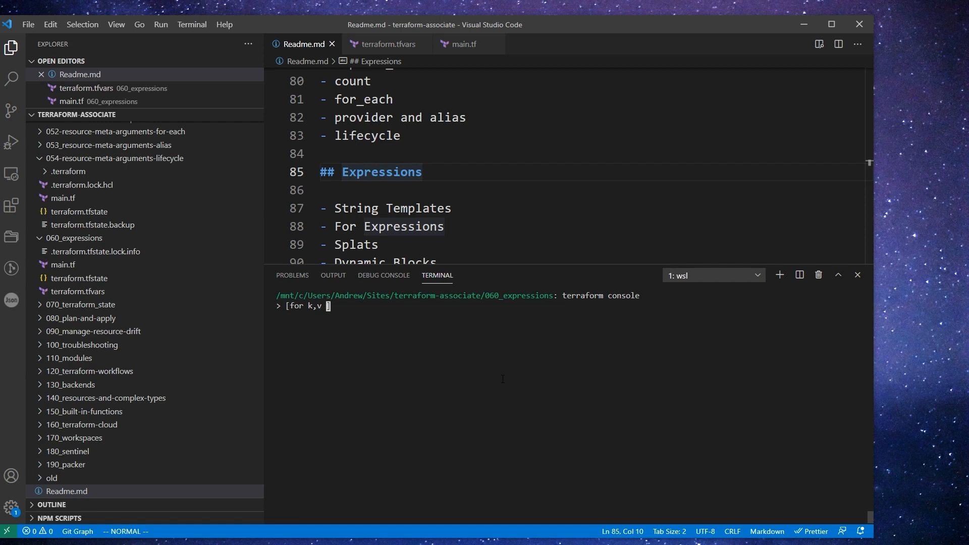
pyautogui.write('in var.world')
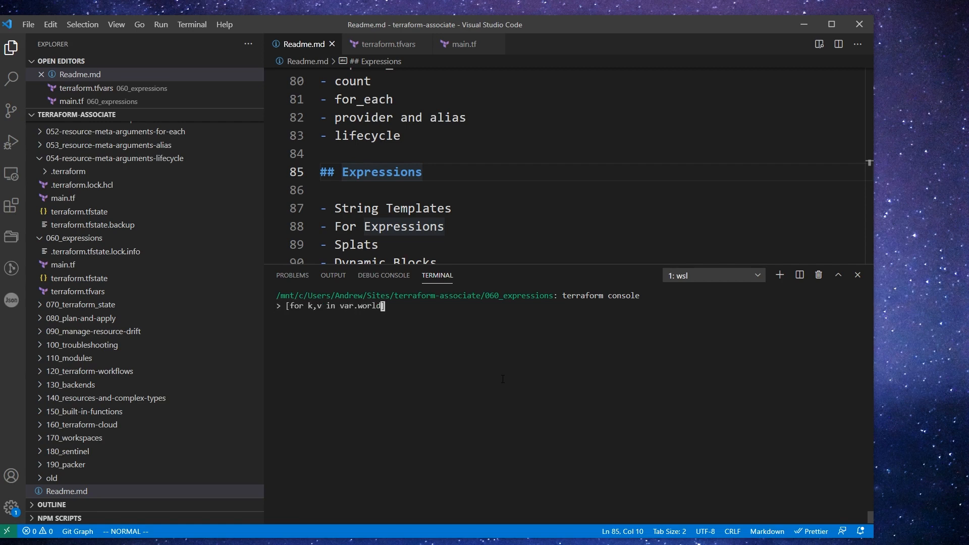
pyautogui.write('s_map :')
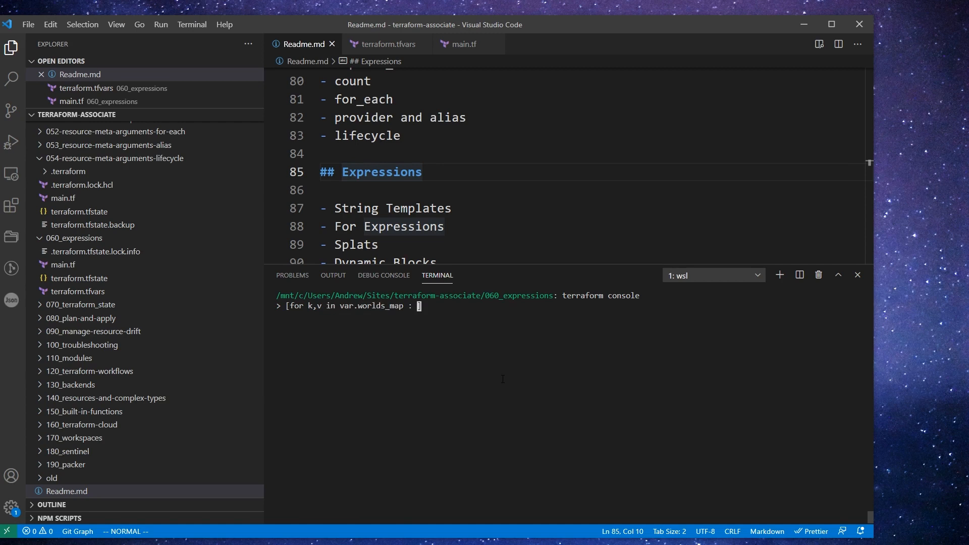
pyautogui.write('uppser() ]')
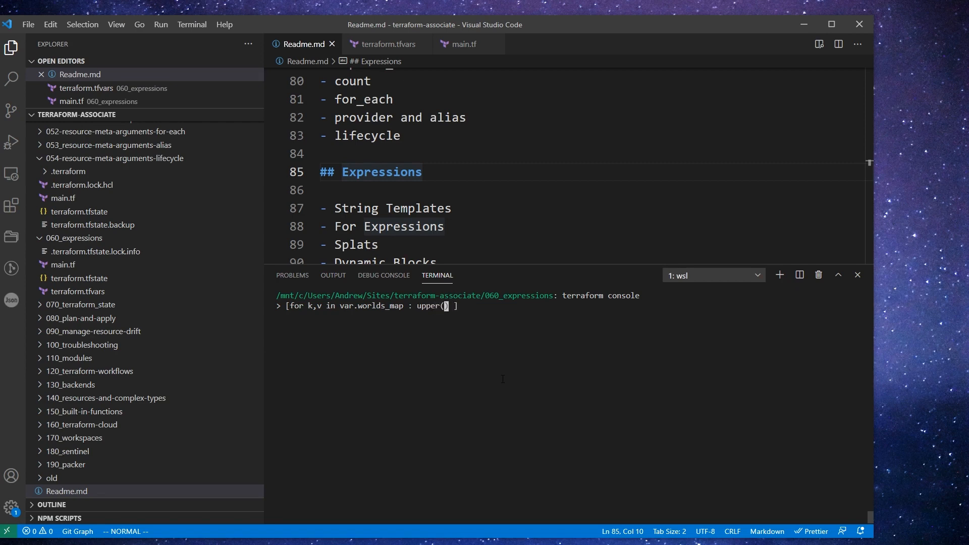
pyautogui.write('k')
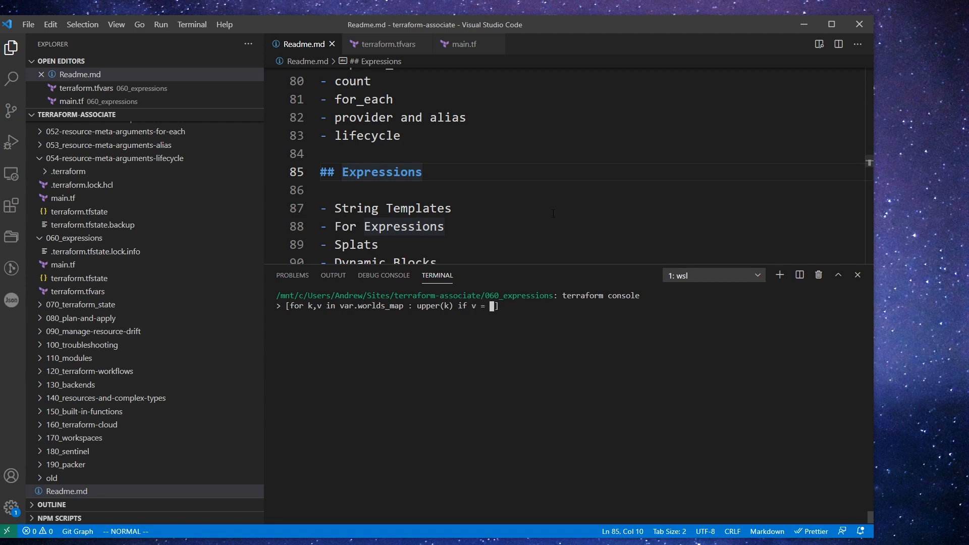
pyautogui.click(383, 44)
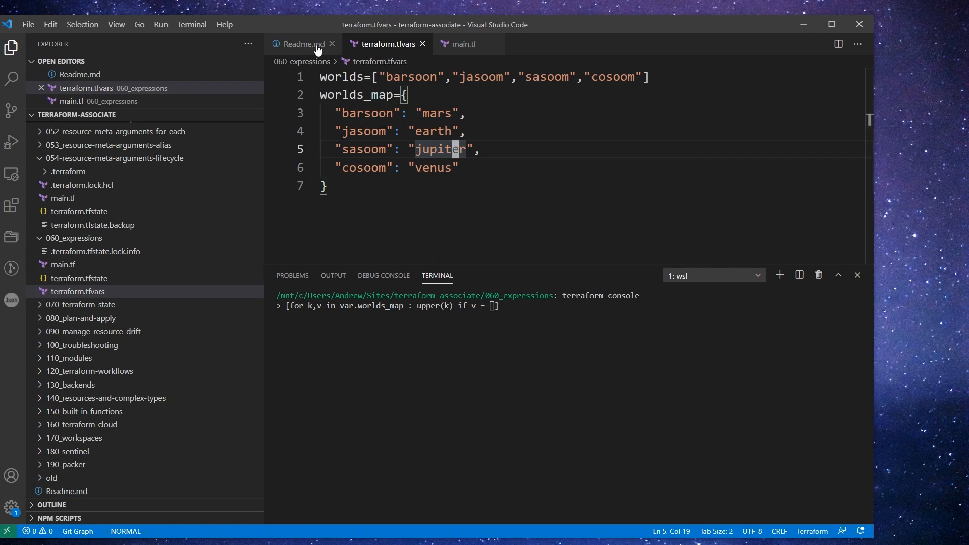
# Step: Run upper(k) if v == "mars" (BARSOON), then the != version (COSOOM, JASOOM, SASOOM)
pyautogui.click(301, 43)
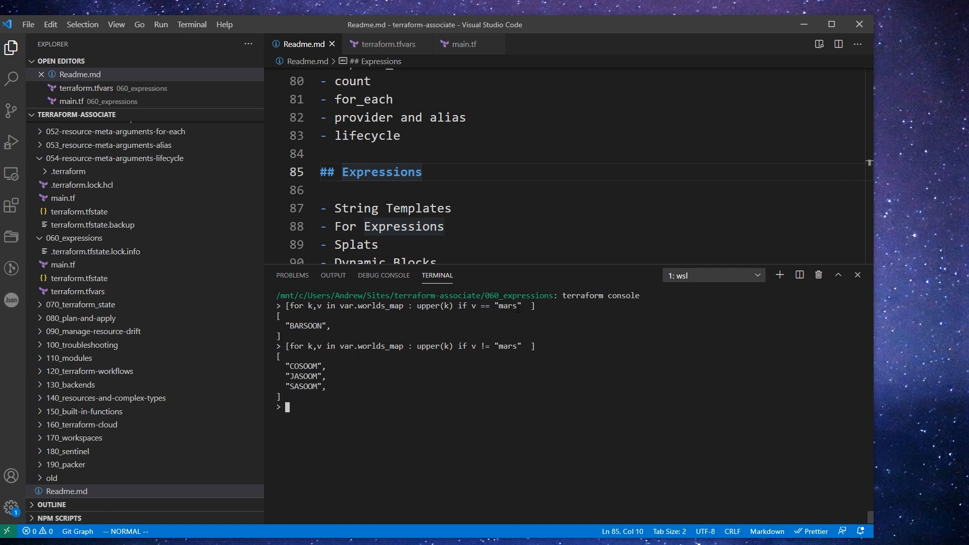
pyautogui.write('e')
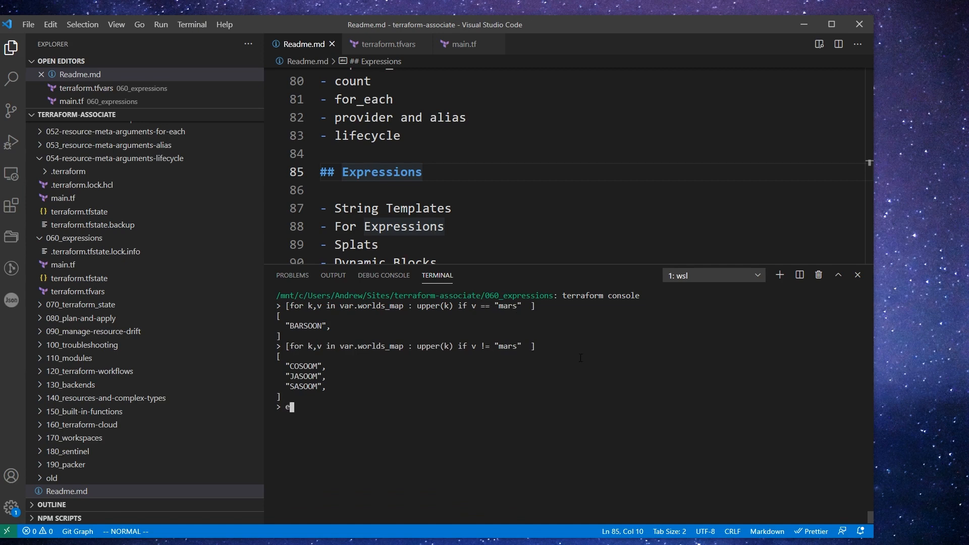